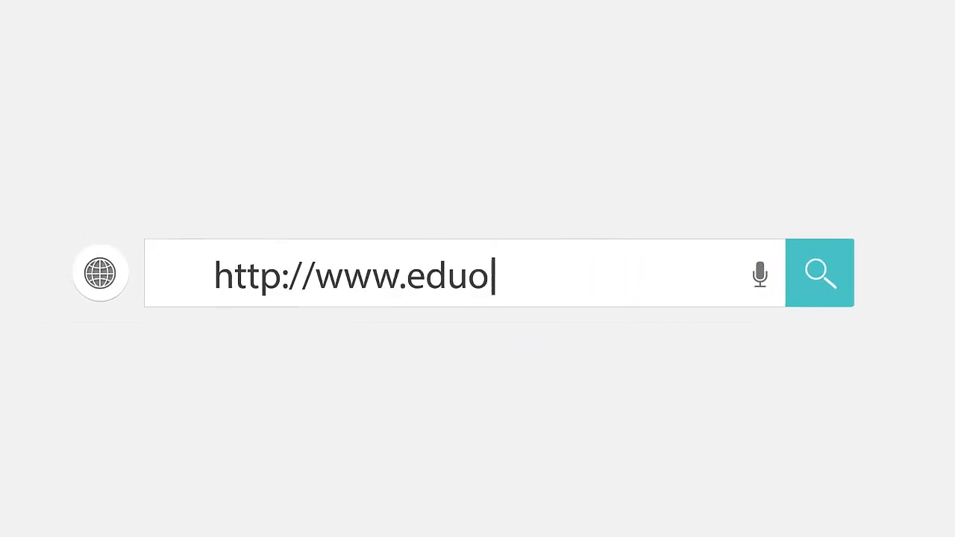
- Log in to the EDUonGo academy with the account email and password to reach the dashboard
{"action": "left_click", "coordinate": [819, 272]}
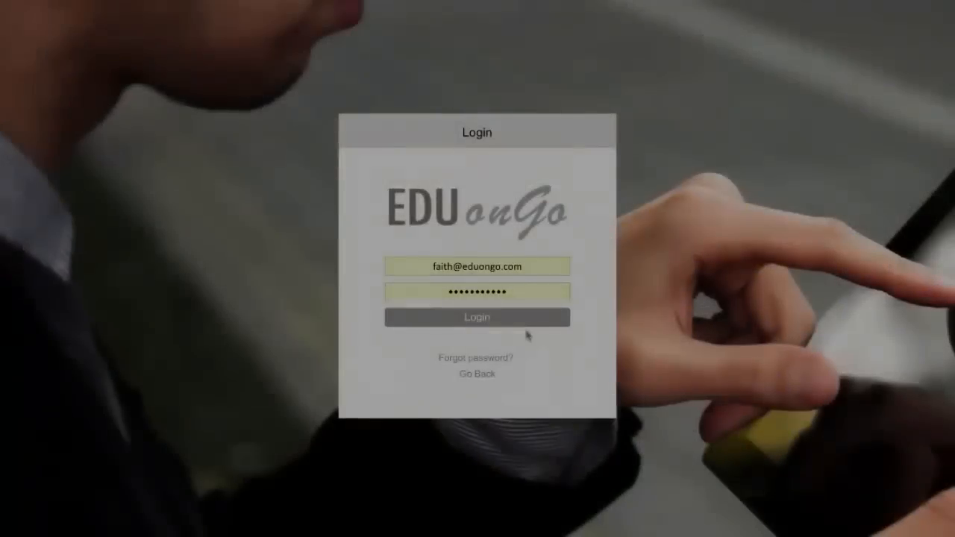
{"action": "left_click", "coordinate": [477, 317]}
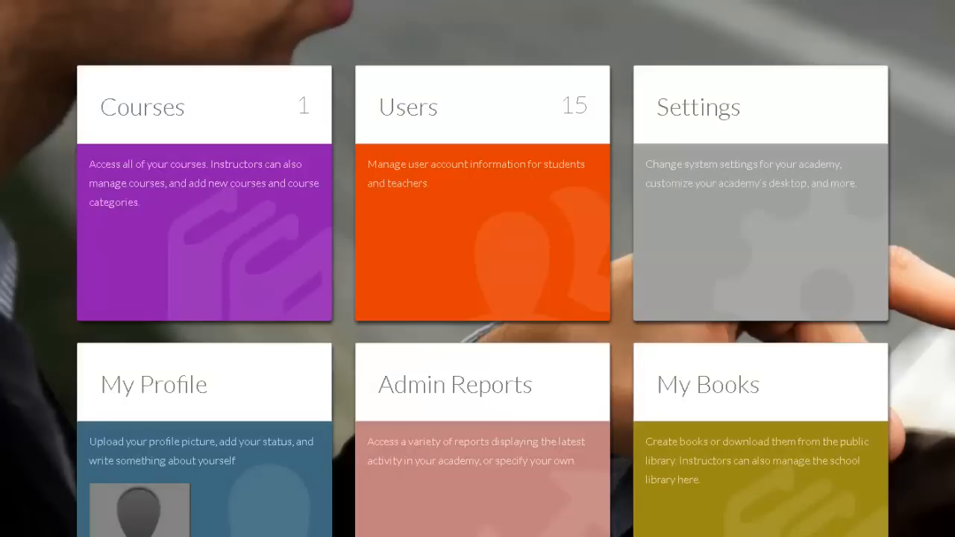